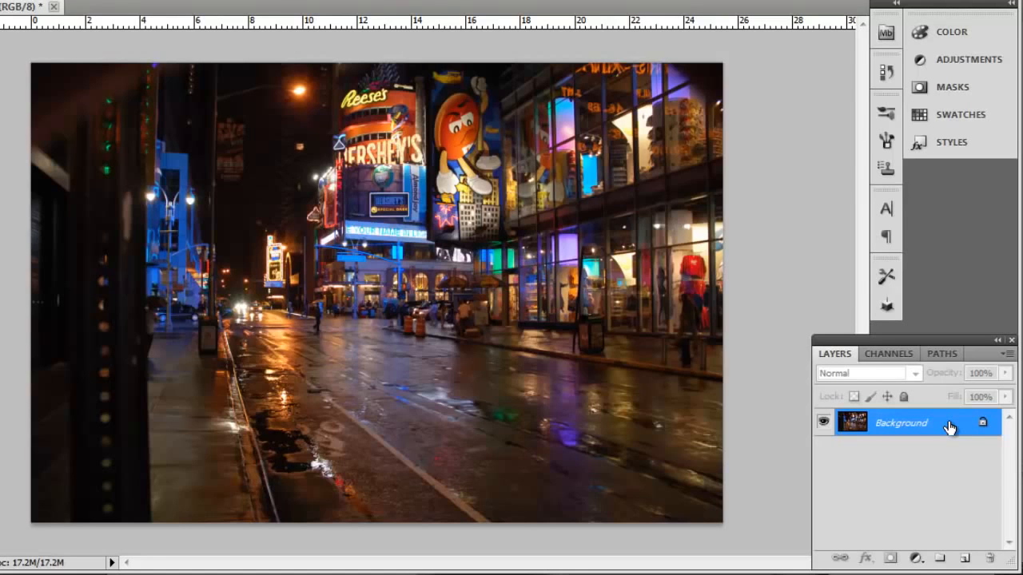
Add the text 'HowTech' in large white letters across the lower middle of the photo
text(HowTech)
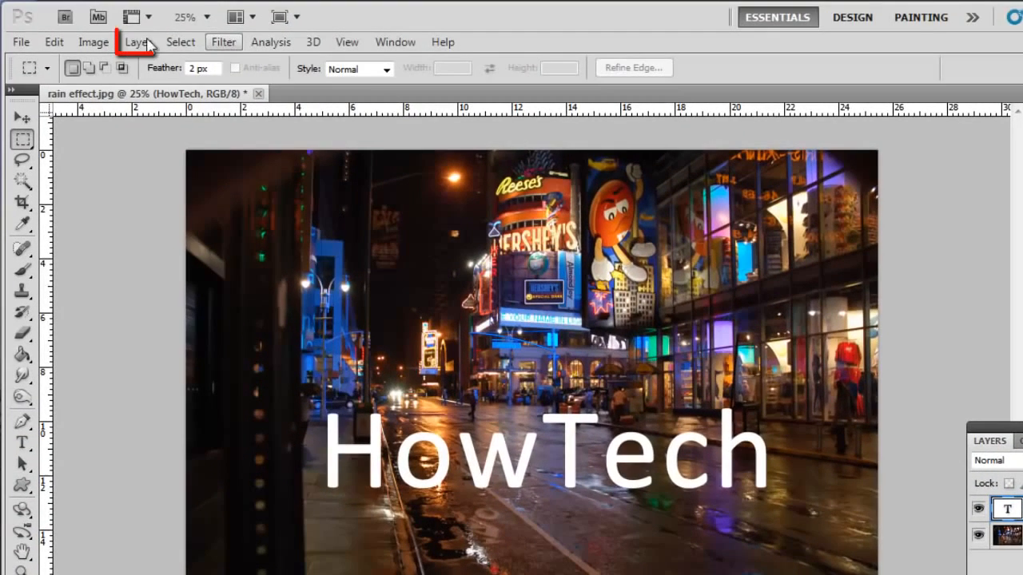
Flatten the image so the HowTech text merges into the single street-photo layer
click(136, 41)
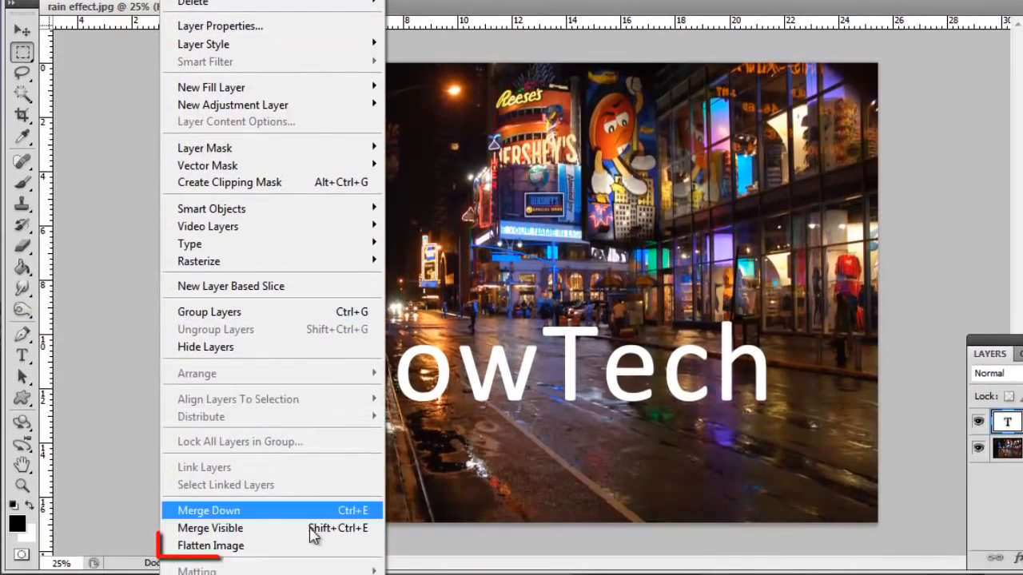
mouse_move(211, 546)
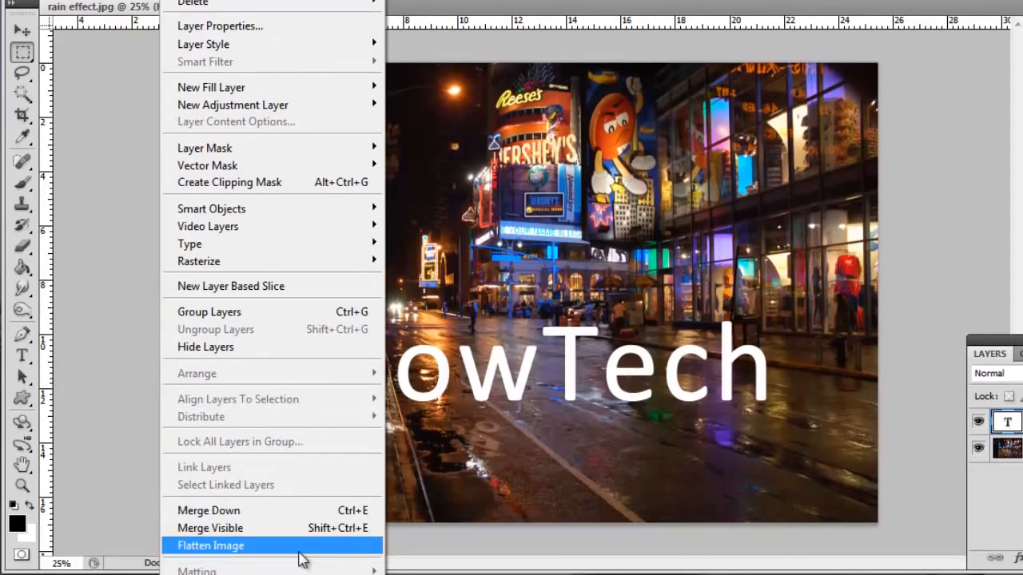
click(211, 546)
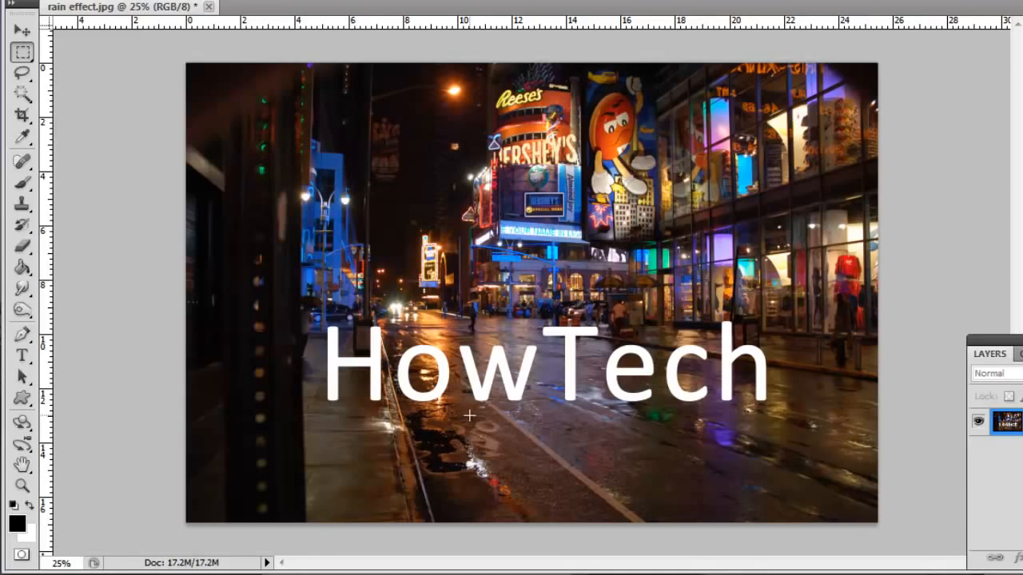
Select the white HowTech lettering with the Magic Wand tool
click(23, 93)
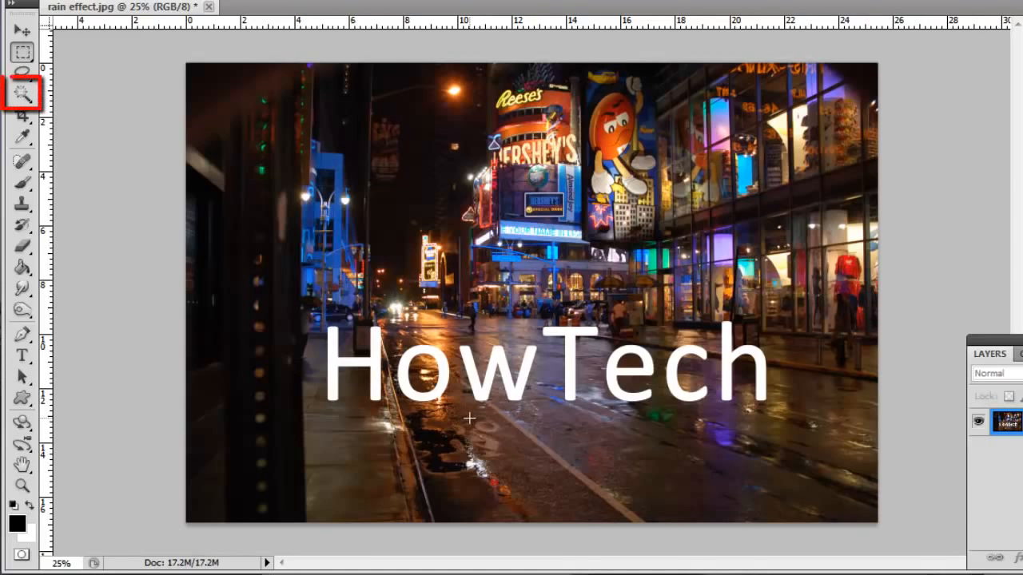
click(23, 93)
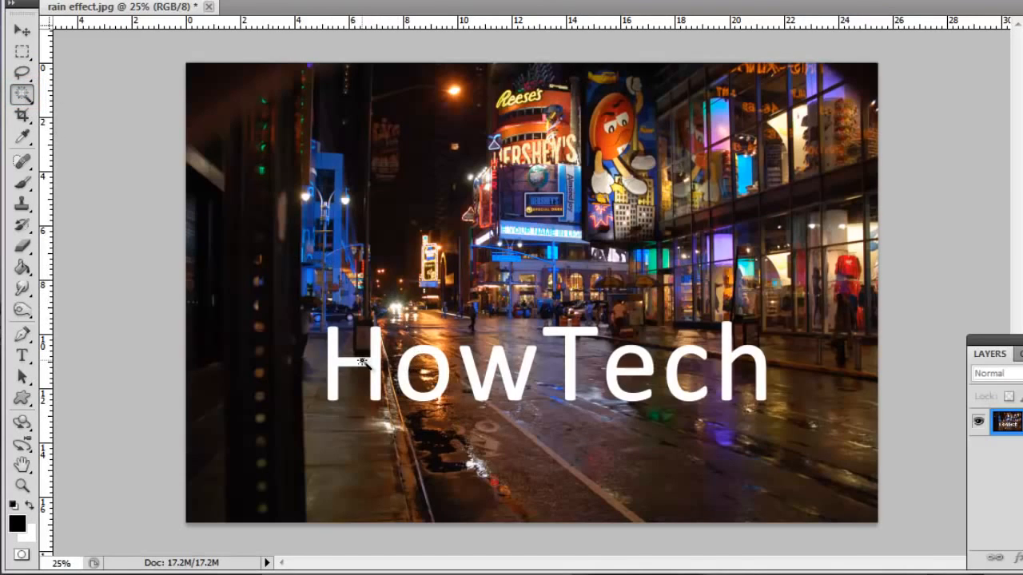
click(352, 368)
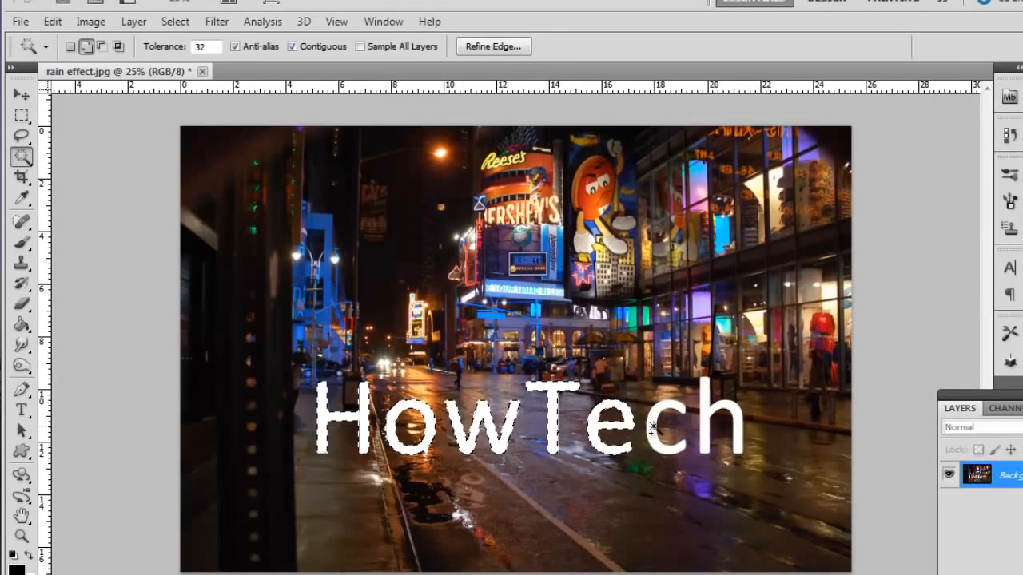
Expand the HowTech letter selection outward by 3 pixels
click(176, 22)
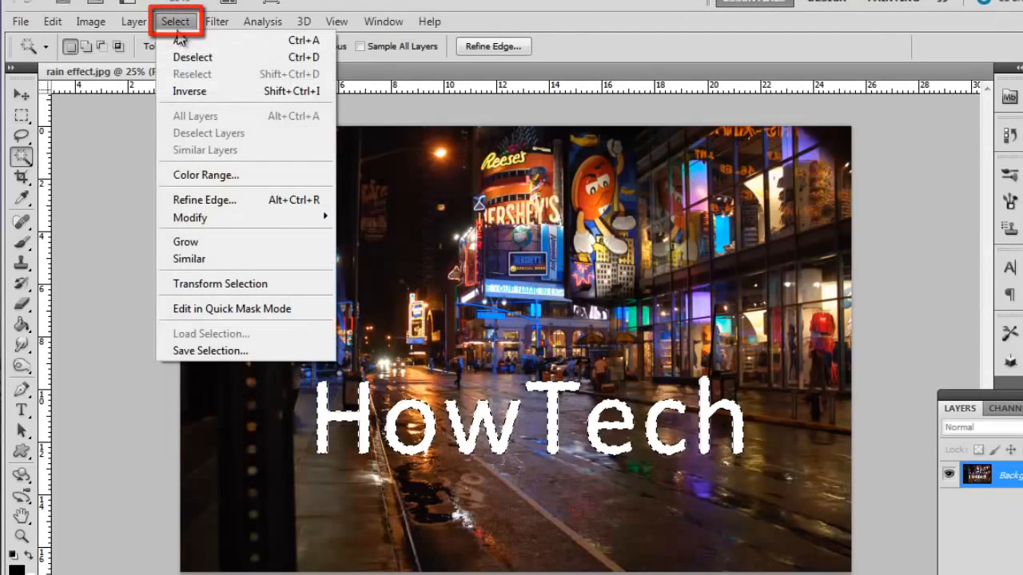
mouse_move(191, 217)
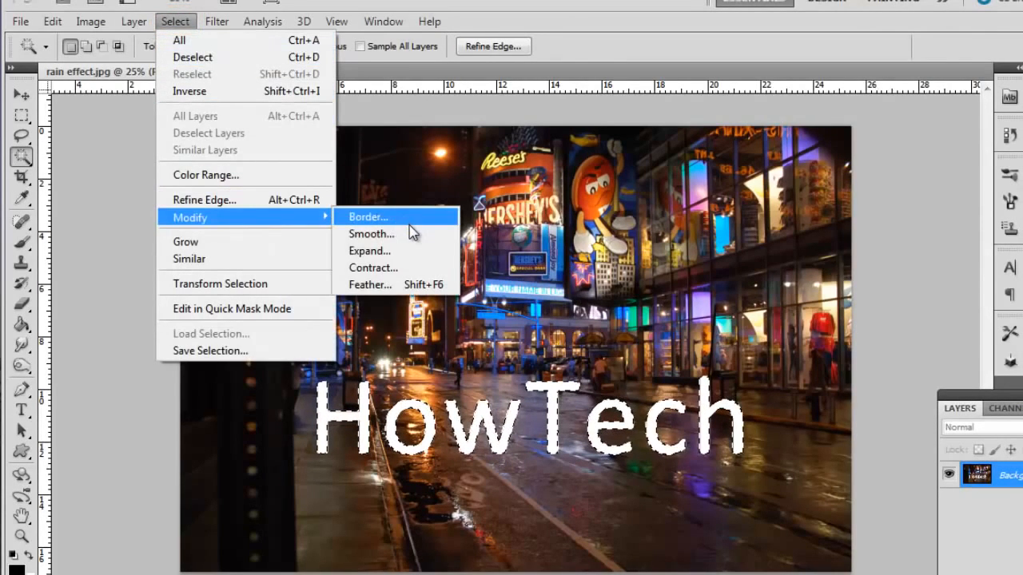
mouse_move(368, 249)
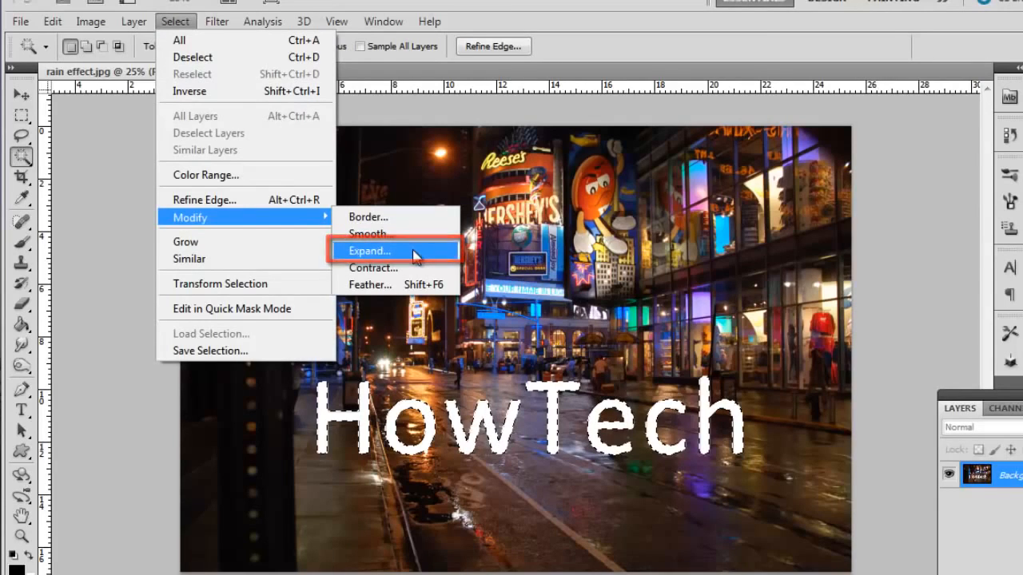
click(368, 249)
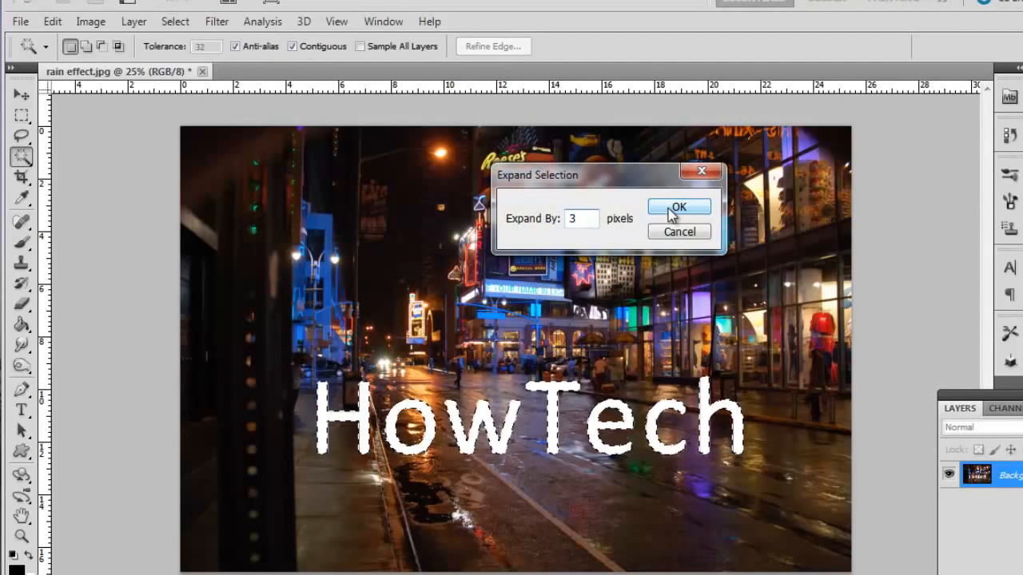
click(677, 206)
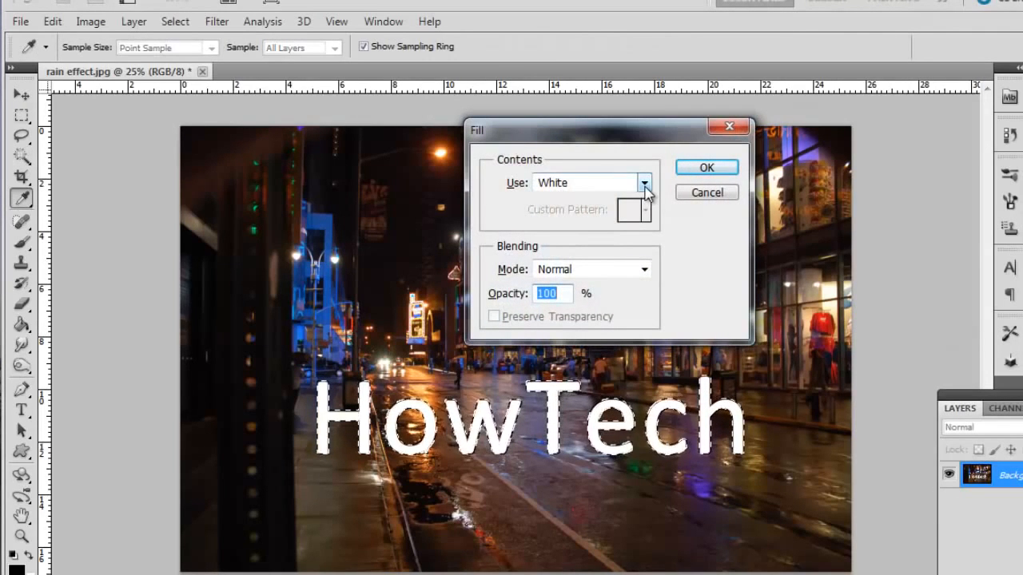
Fill the selected letters with Content-Aware so the street background replaces them
click(644, 183)
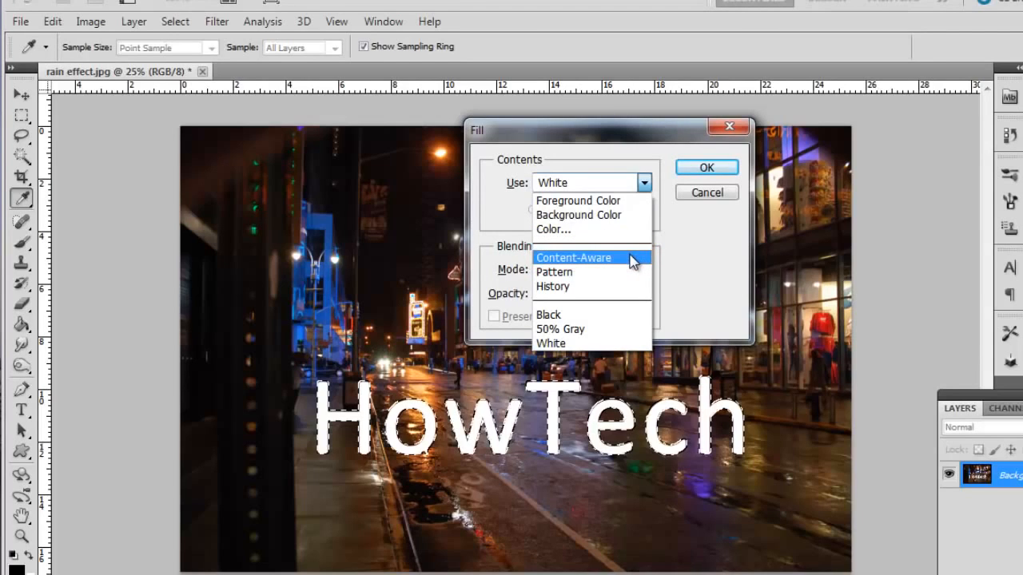
click(572, 258)
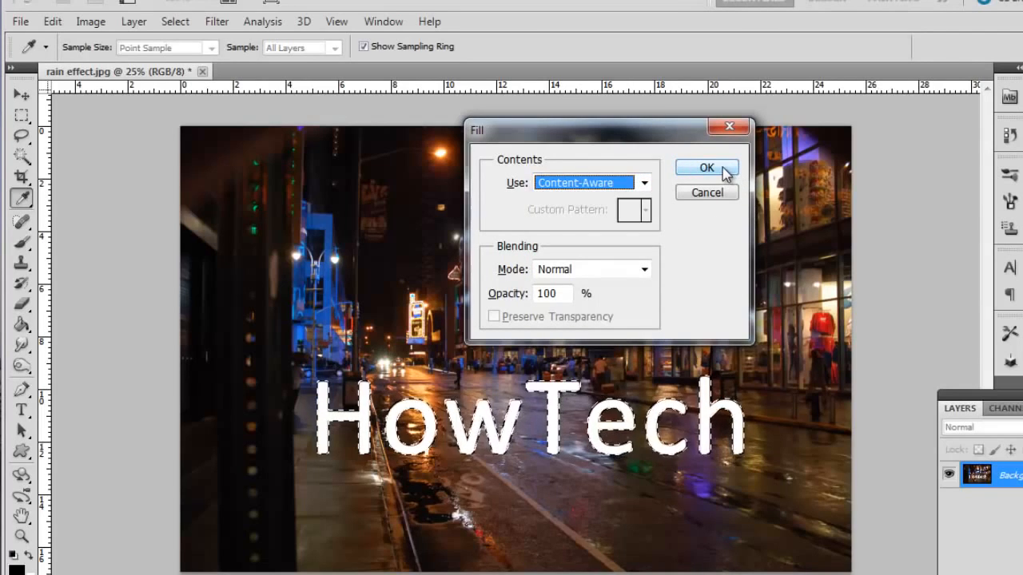
click(706, 167)
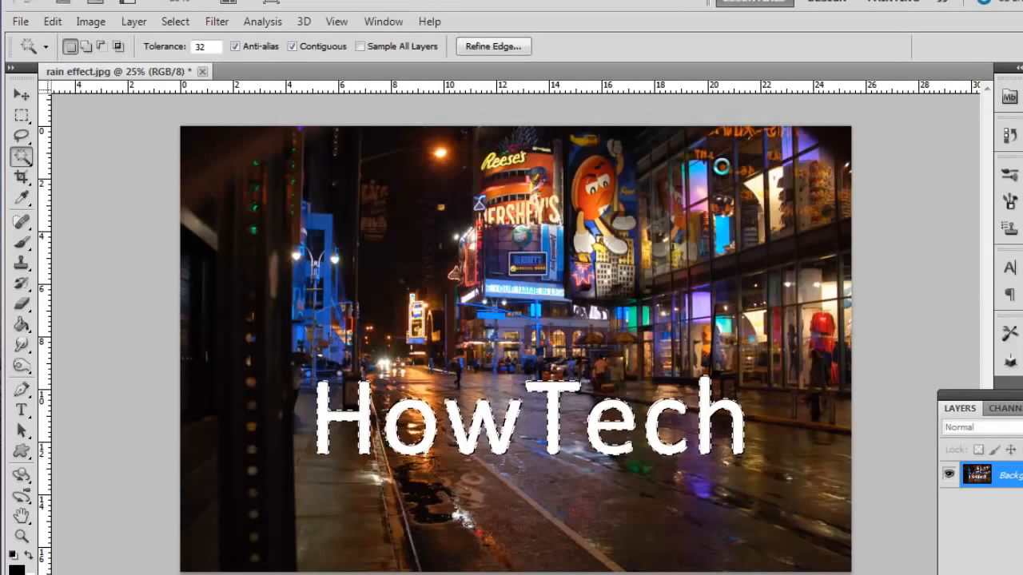